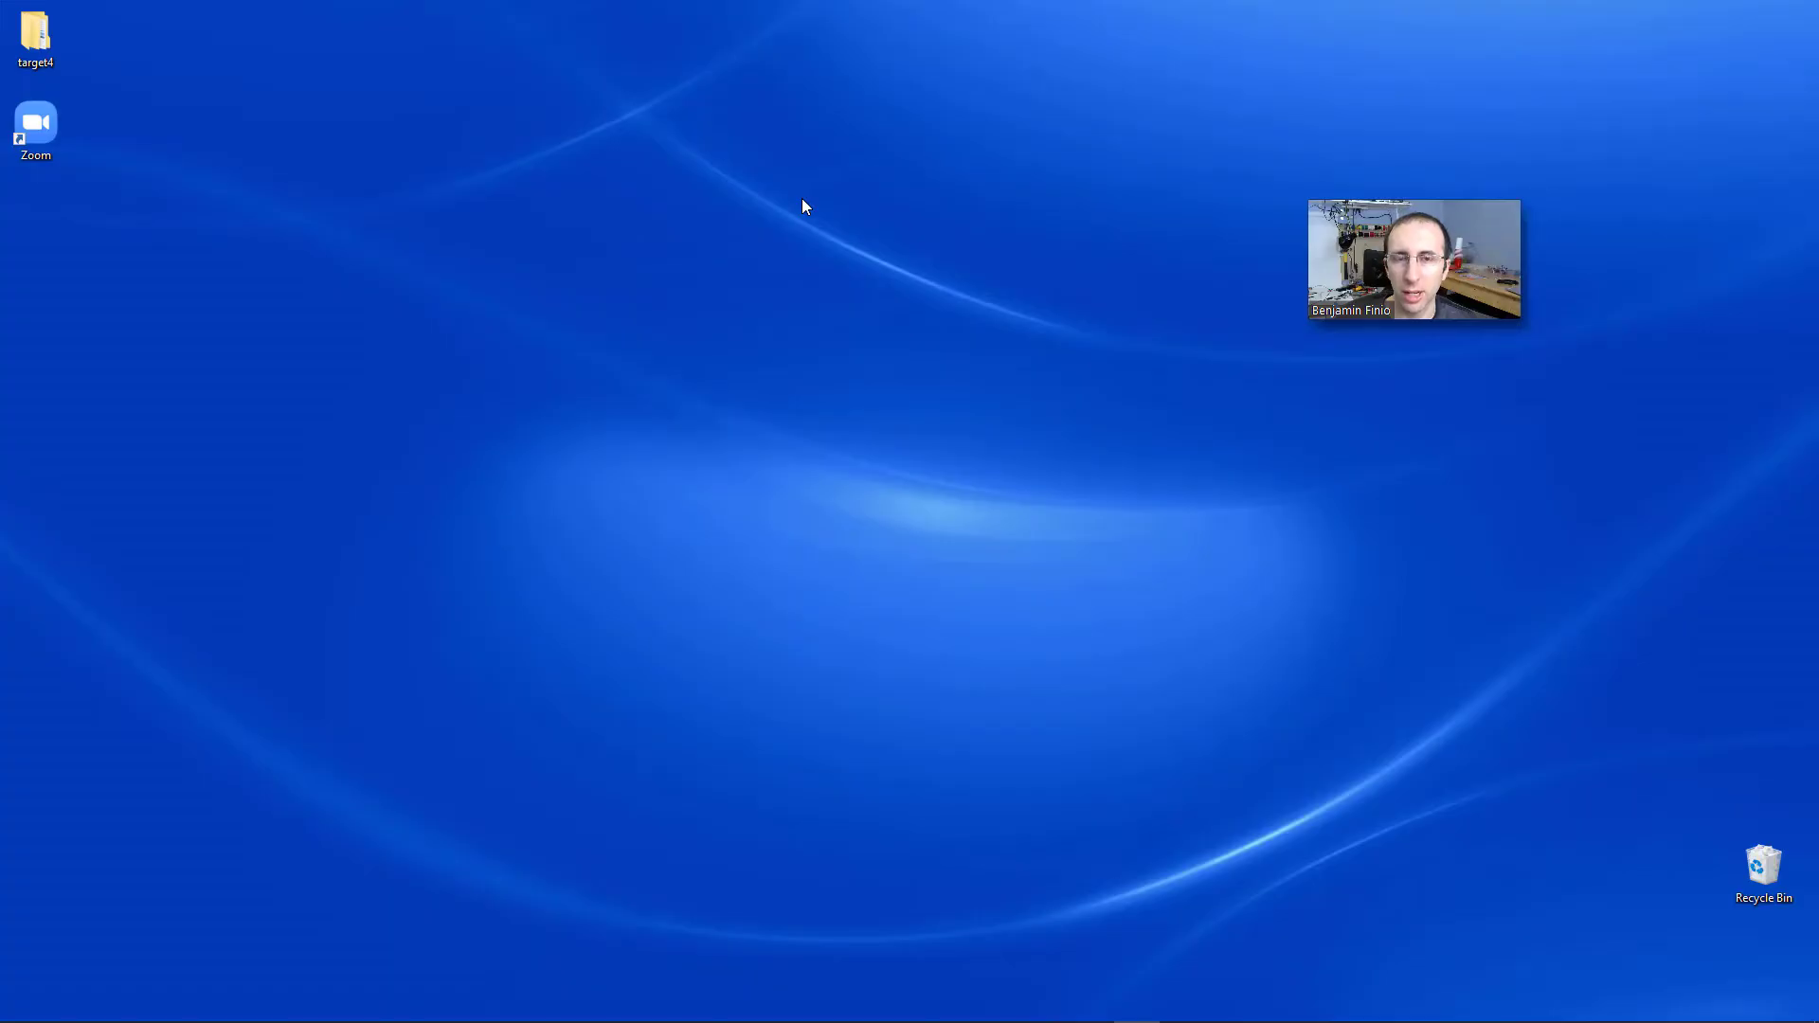
# Reveal the auto-hidden Windows taskbar with its pinned programs
pyautogui.click(36, 121)
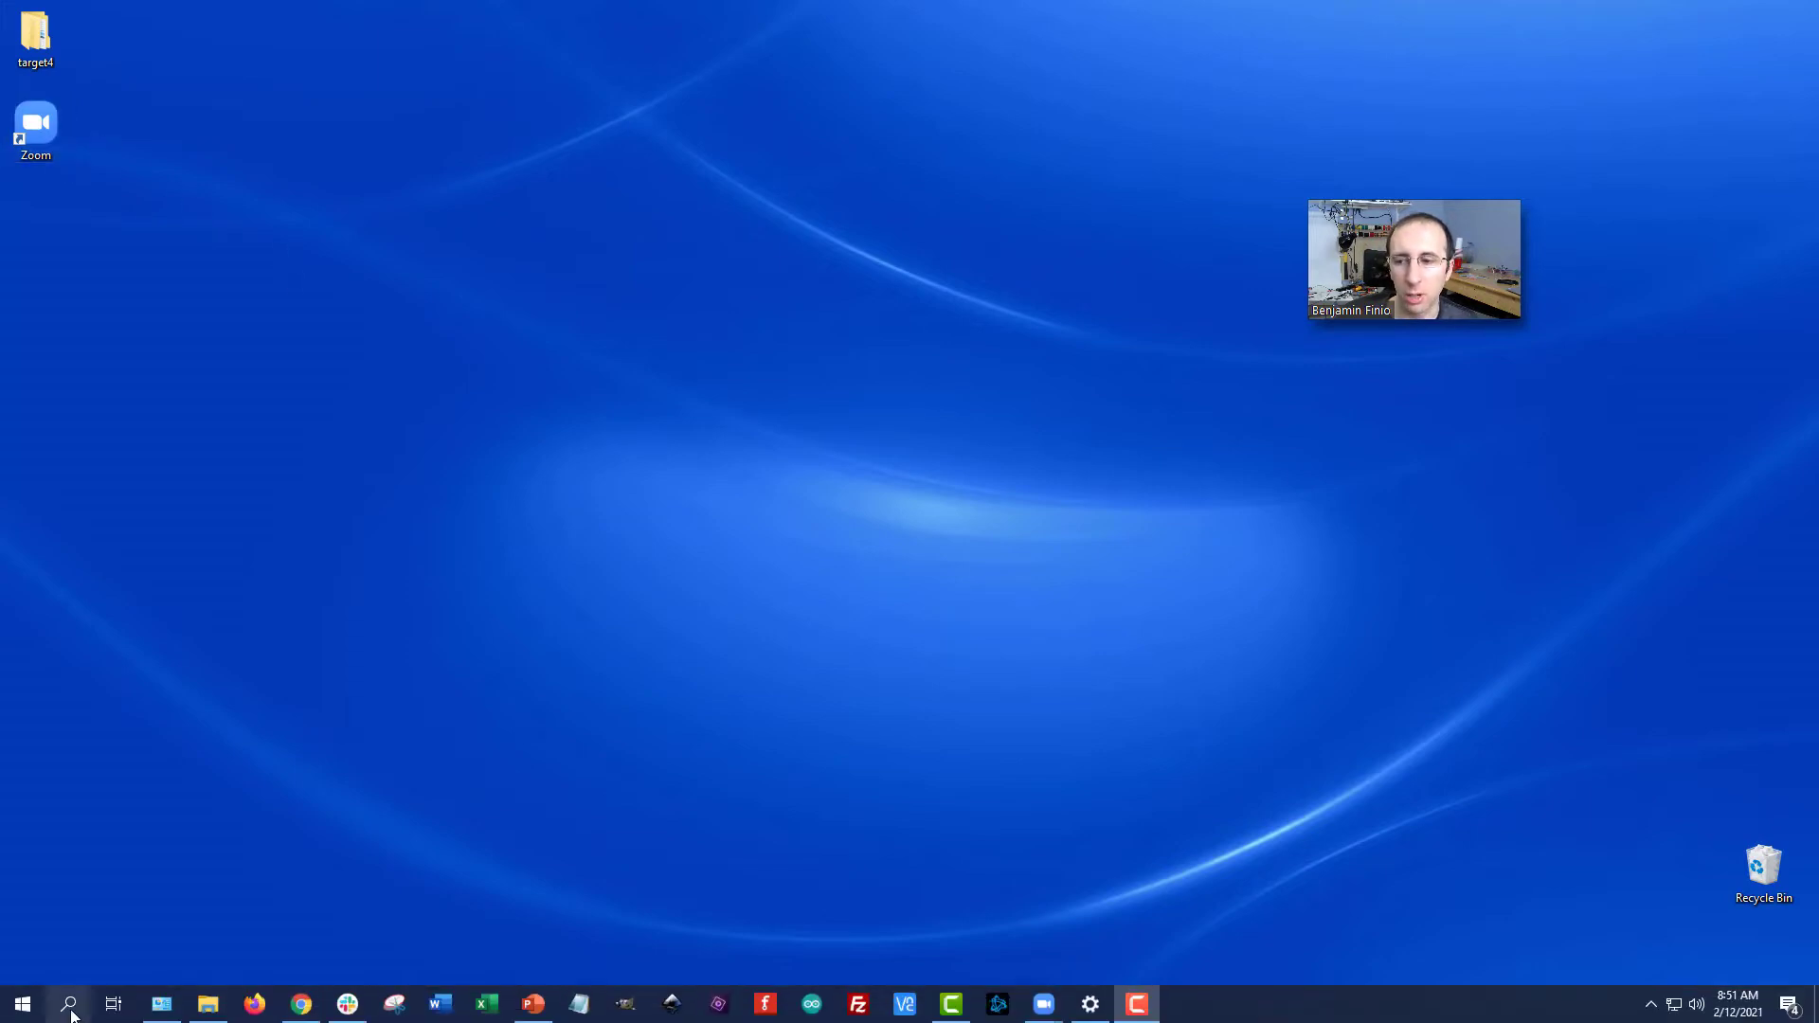
# Launch Zoom from Windows Search and run Check for Updates from the profile menu, confirming 5.5.2 is current
pyautogui.click(69, 1004)
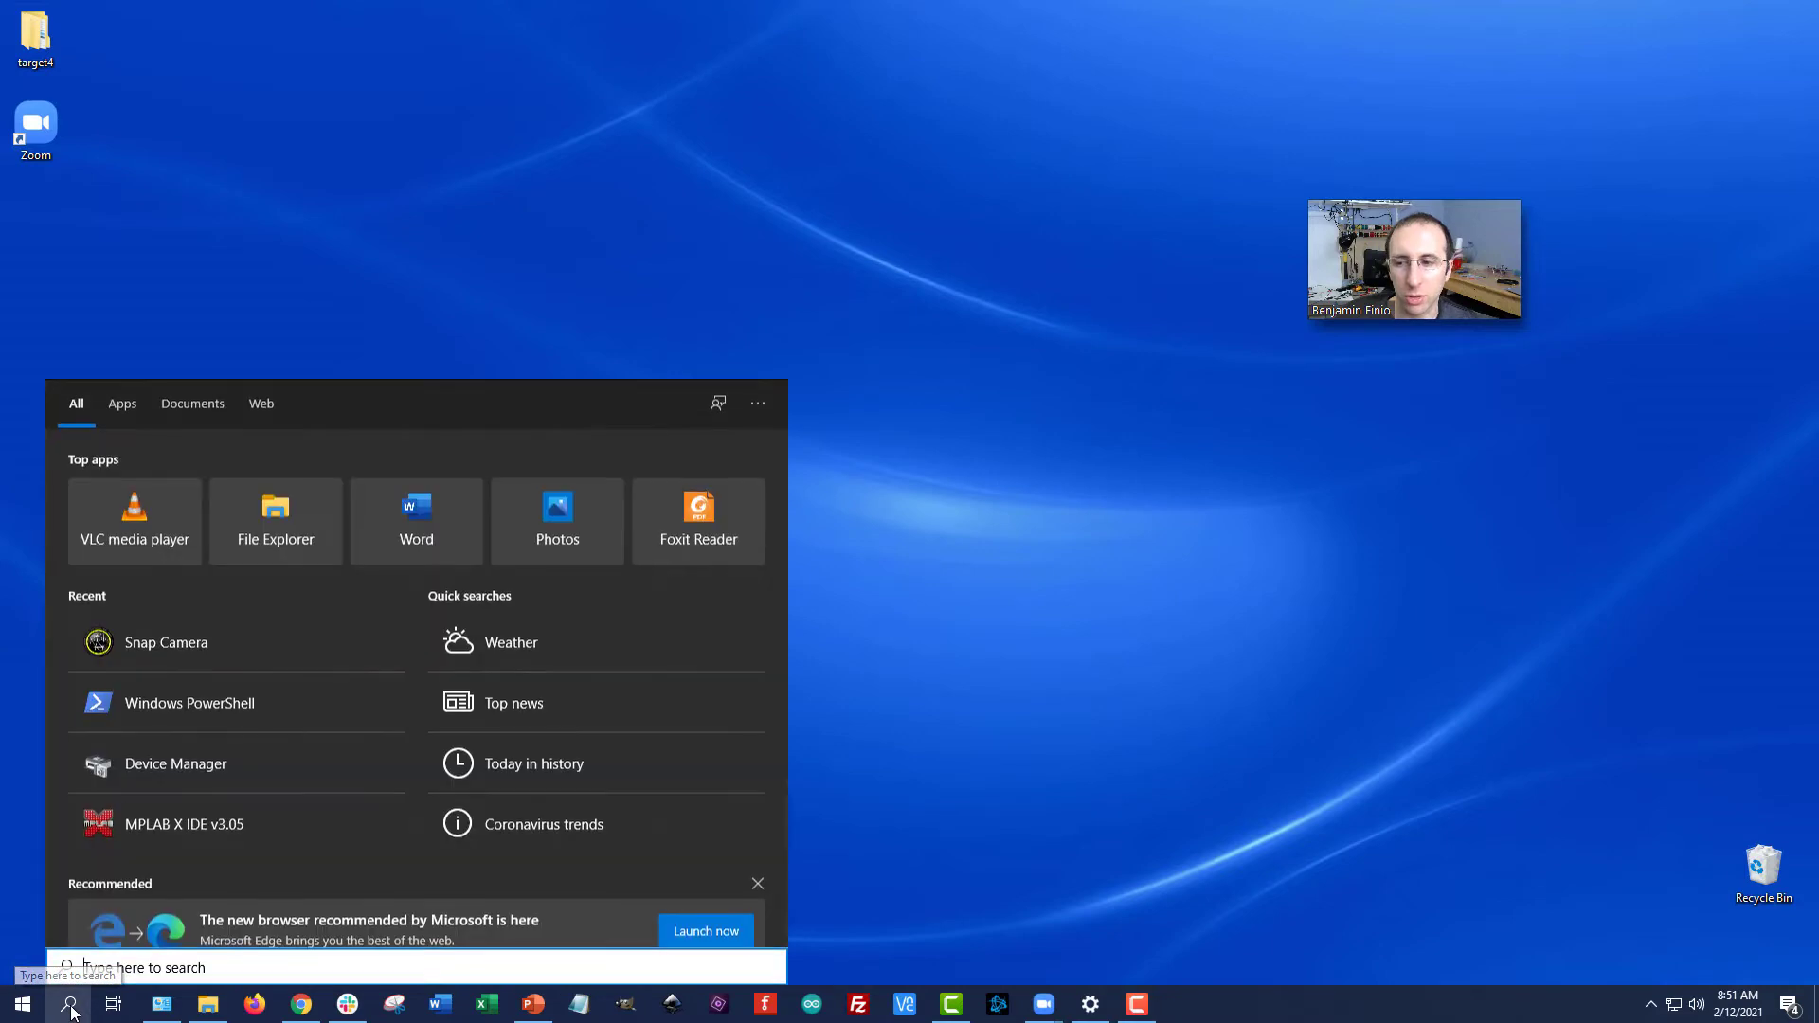
pyautogui.write('zoom')
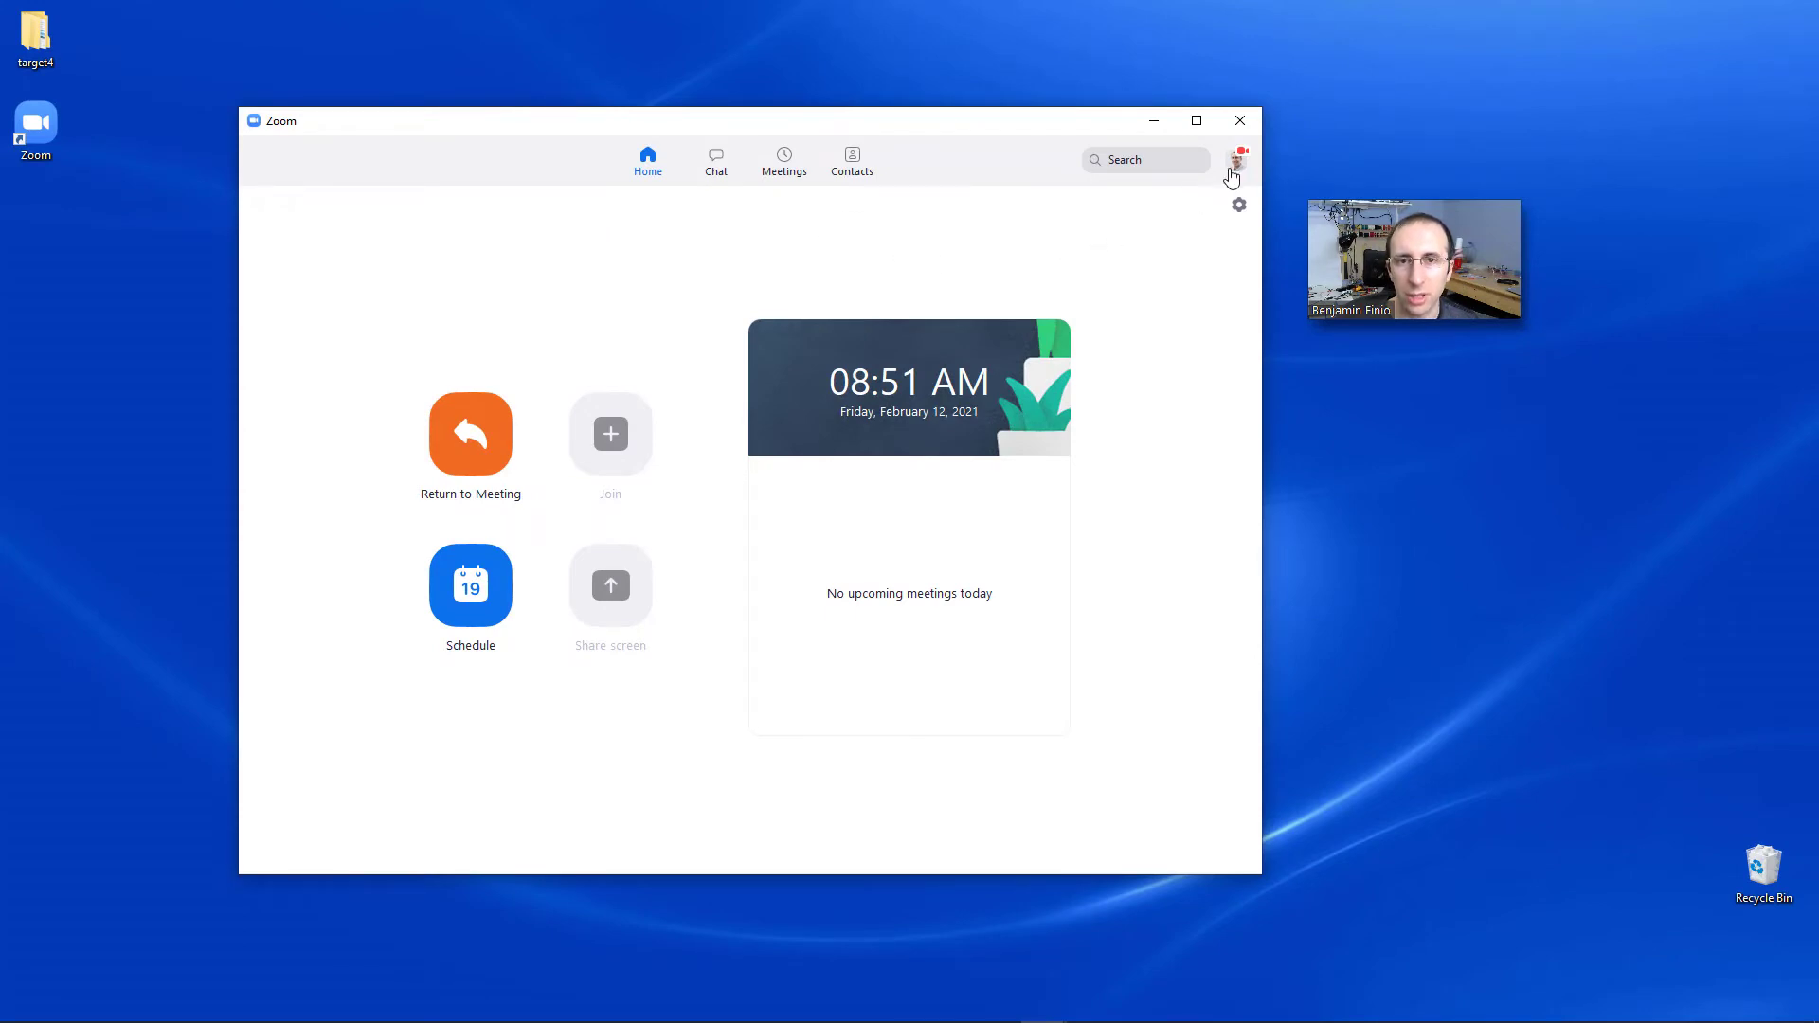
pyautogui.click(1238, 159)
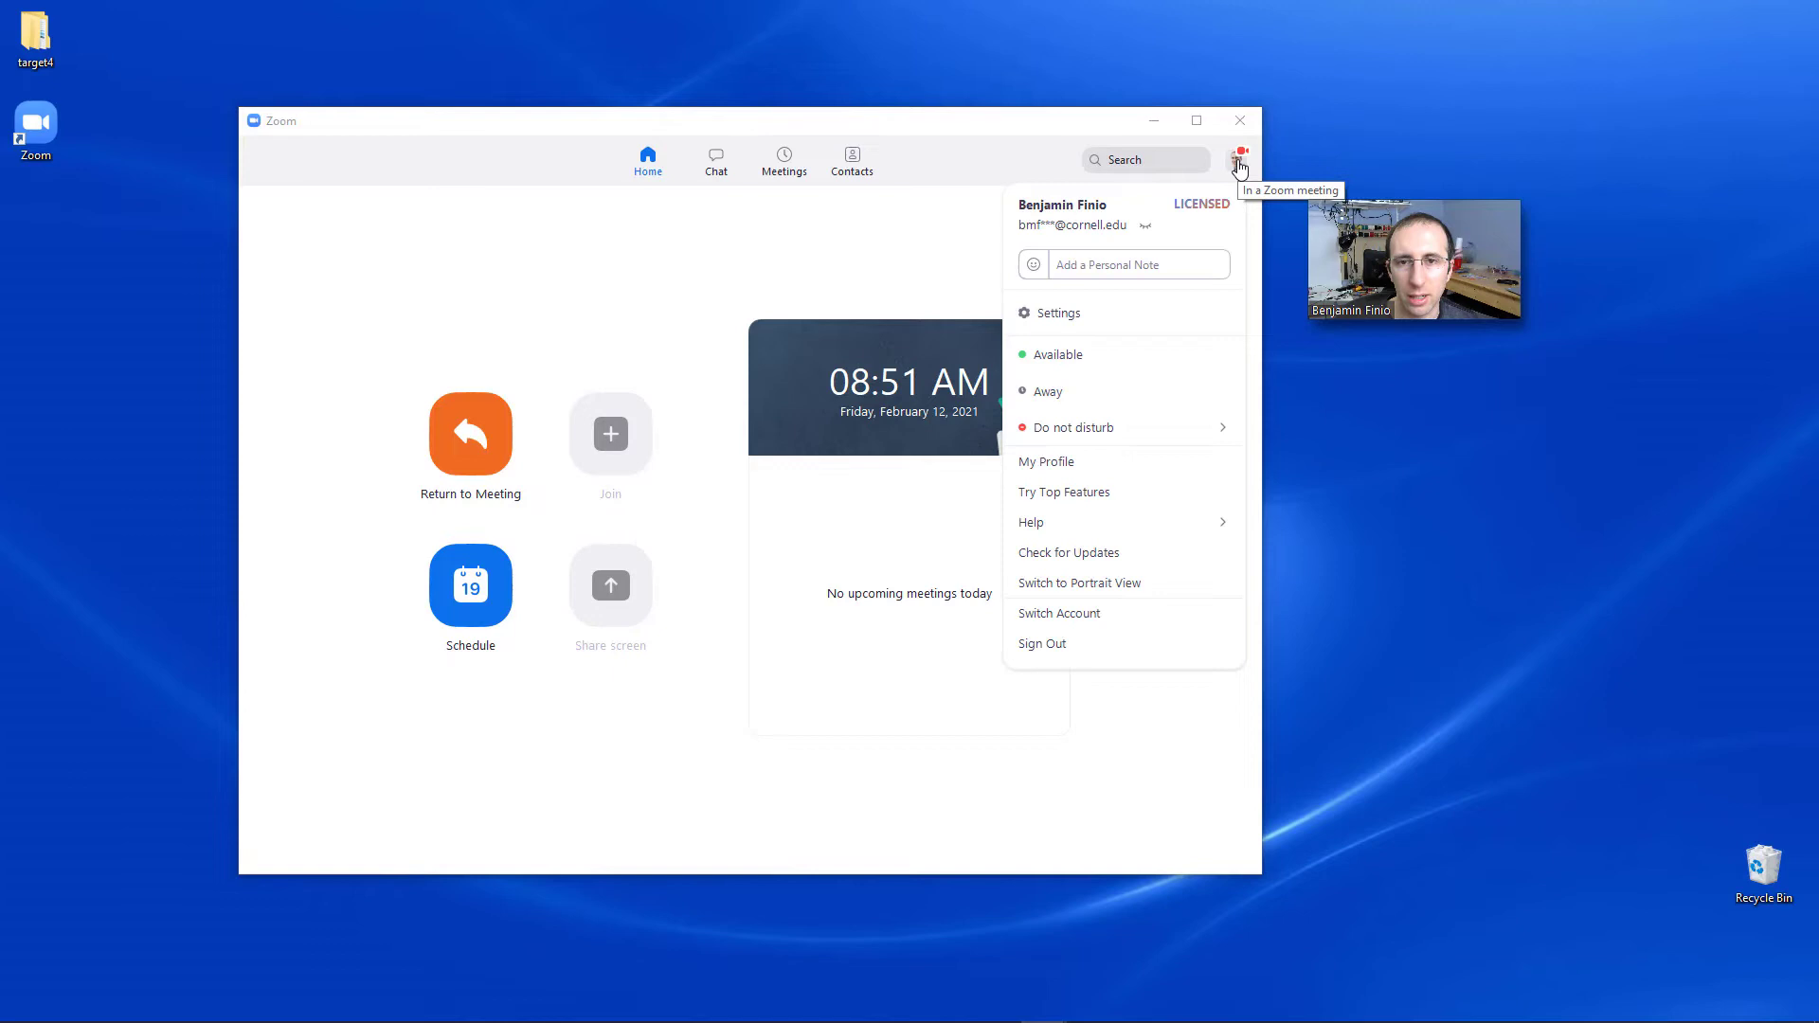
pyautogui.moveTo(1111, 551)
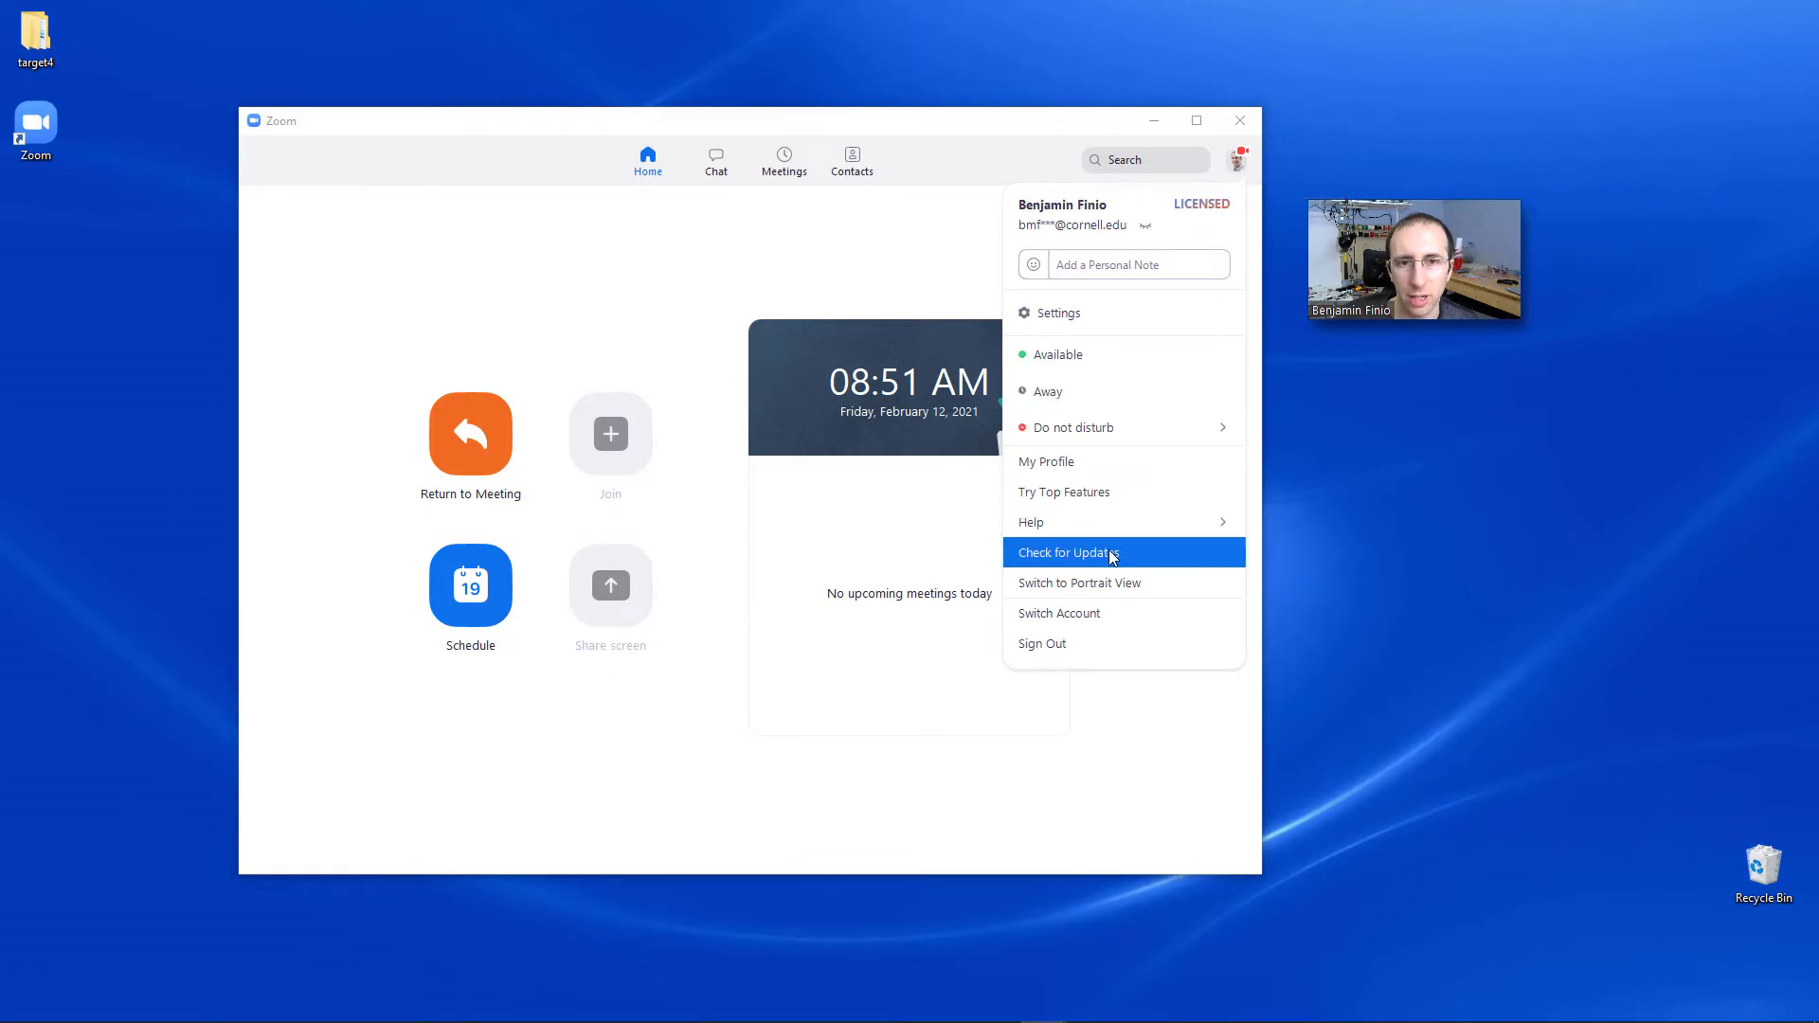
pyautogui.click(1067, 551)
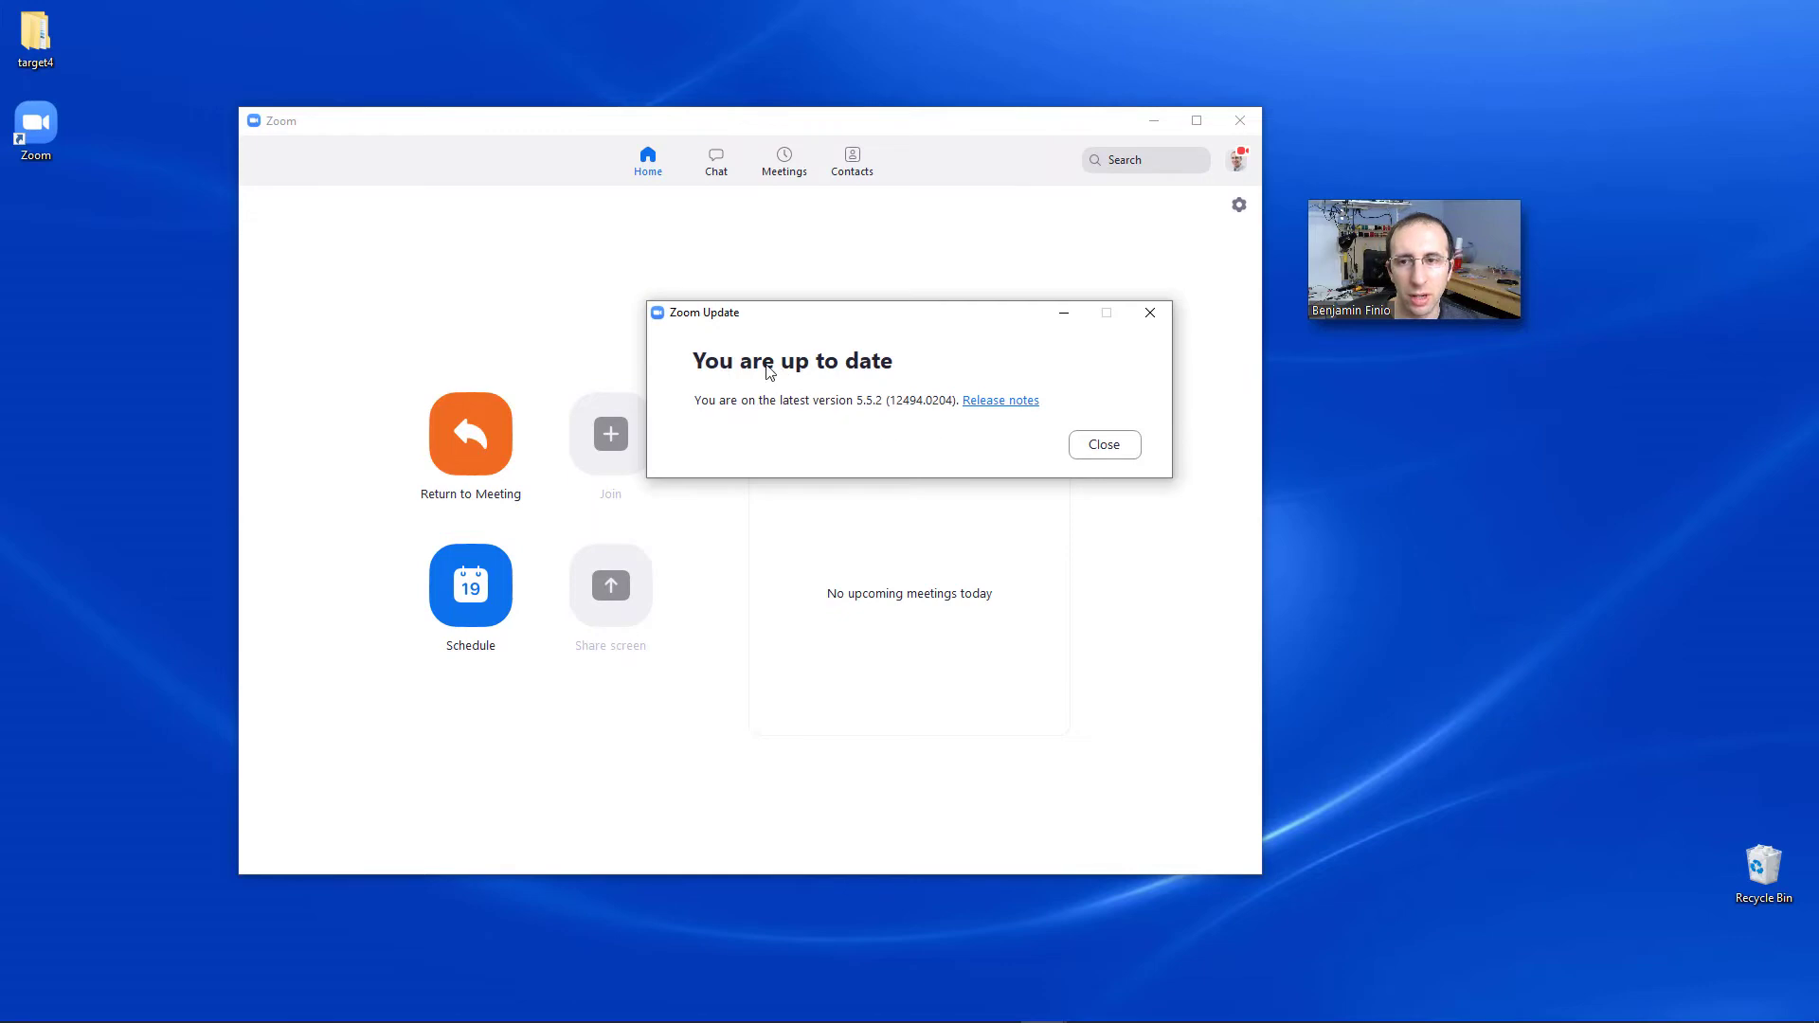
pyautogui.moveTo(807, 373)
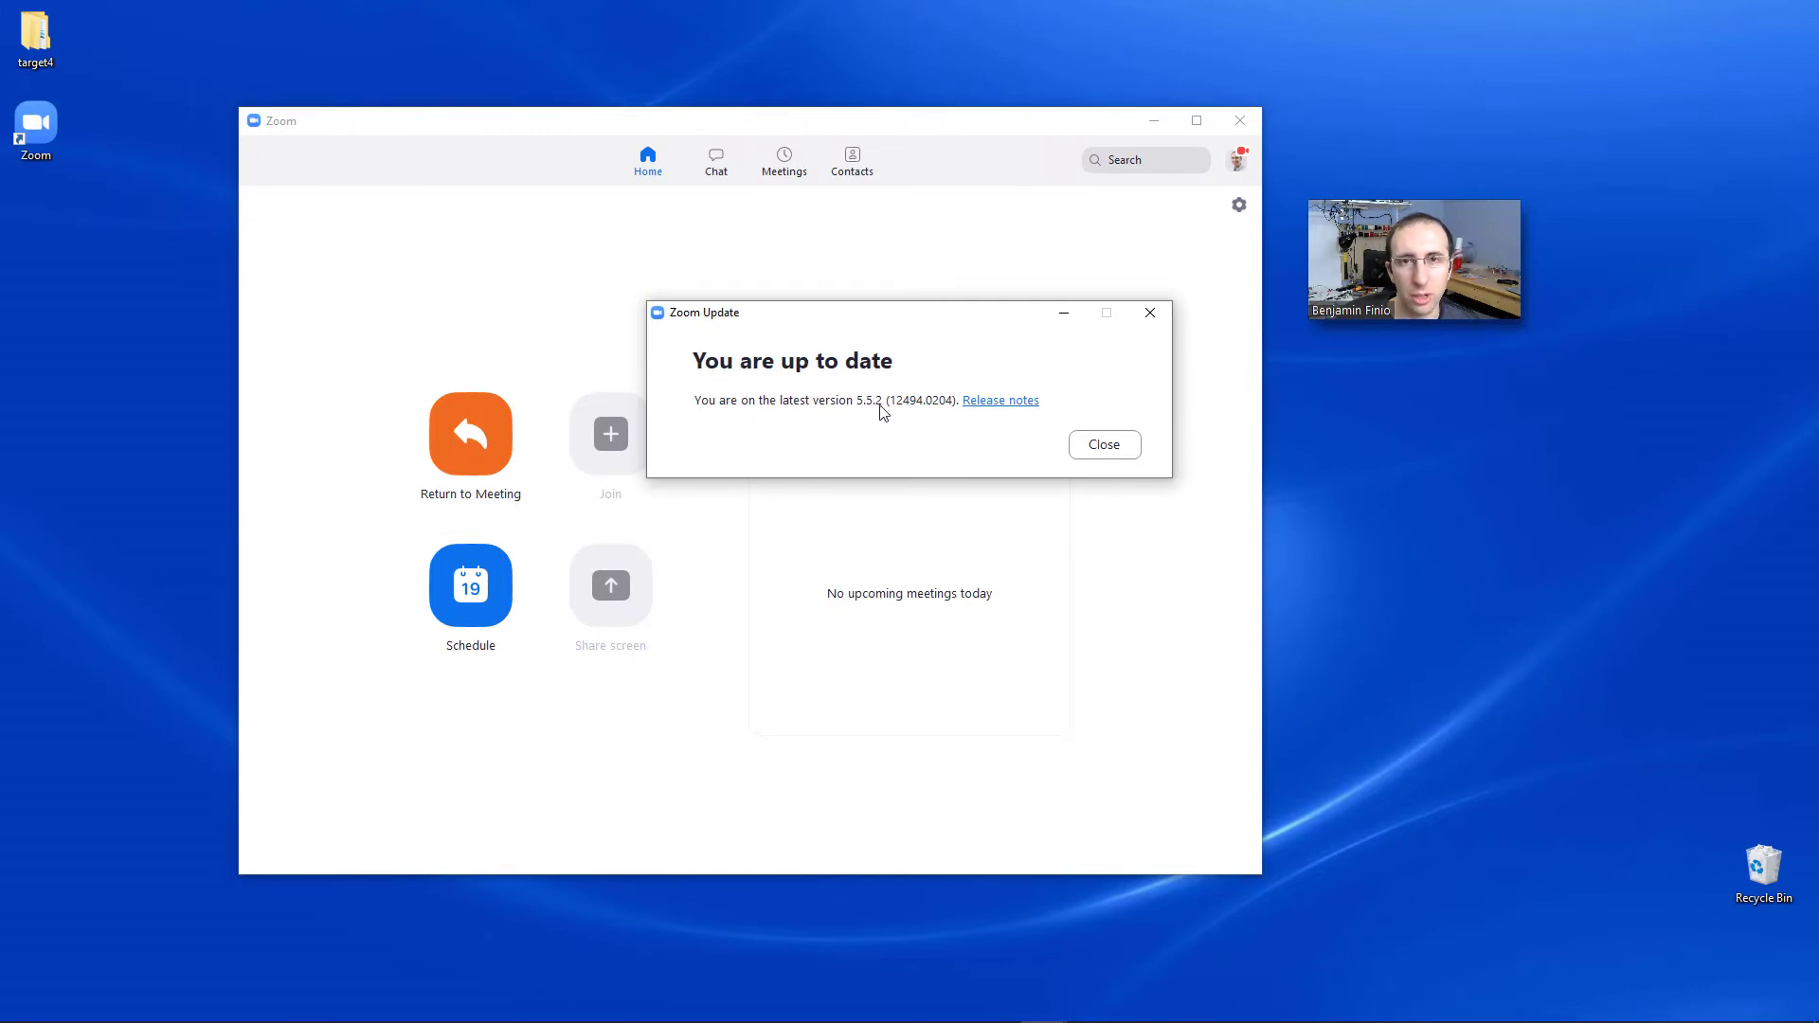
pyautogui.moveTo(781, 461)
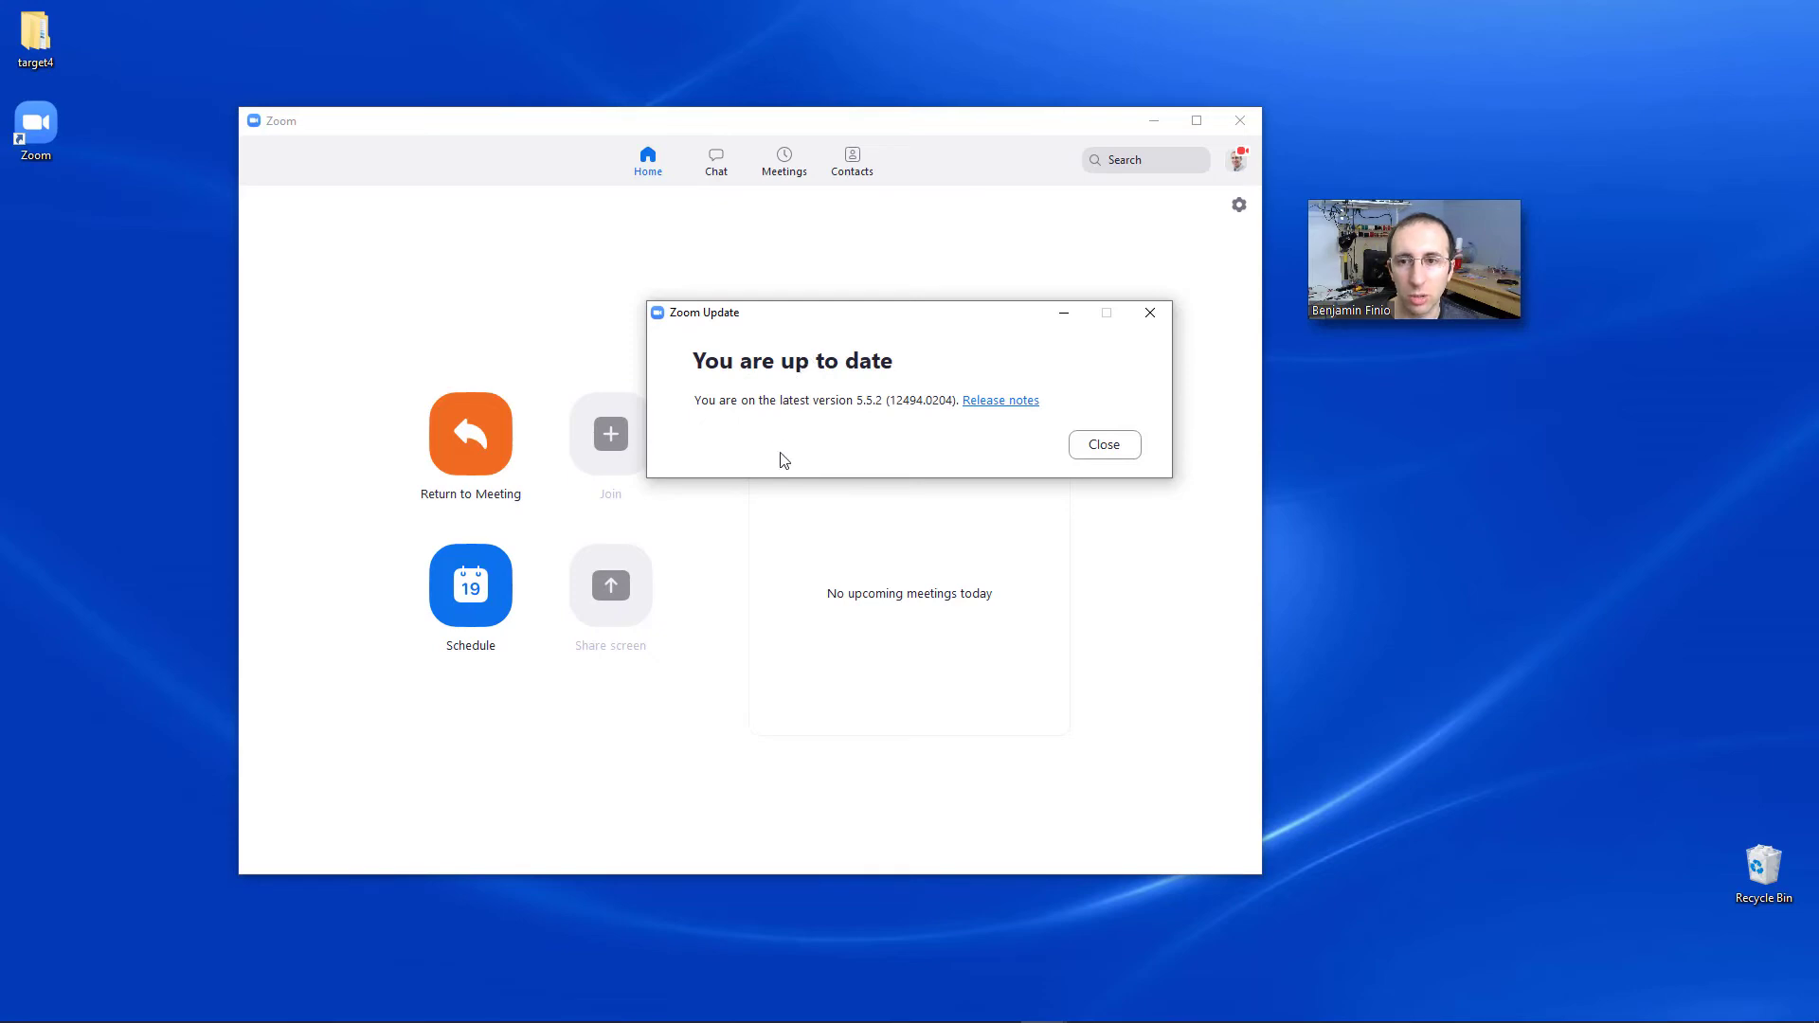
pyautogui.moveTo(912, 451)
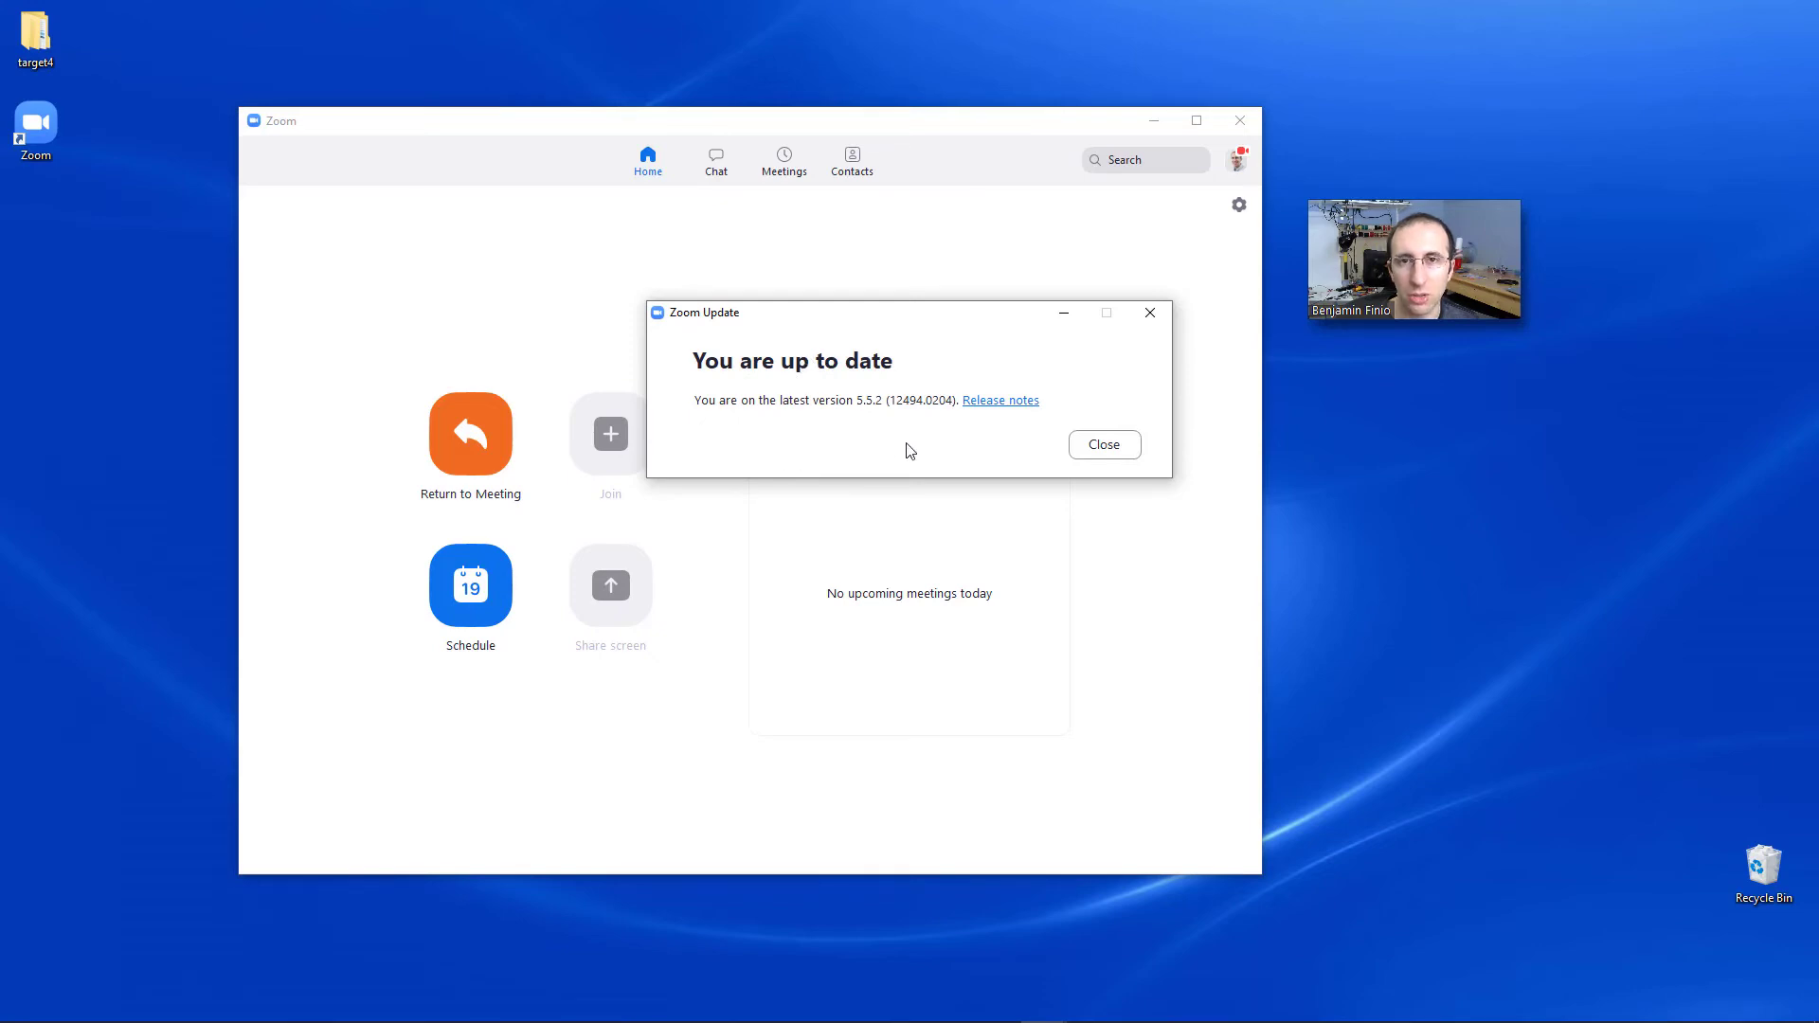